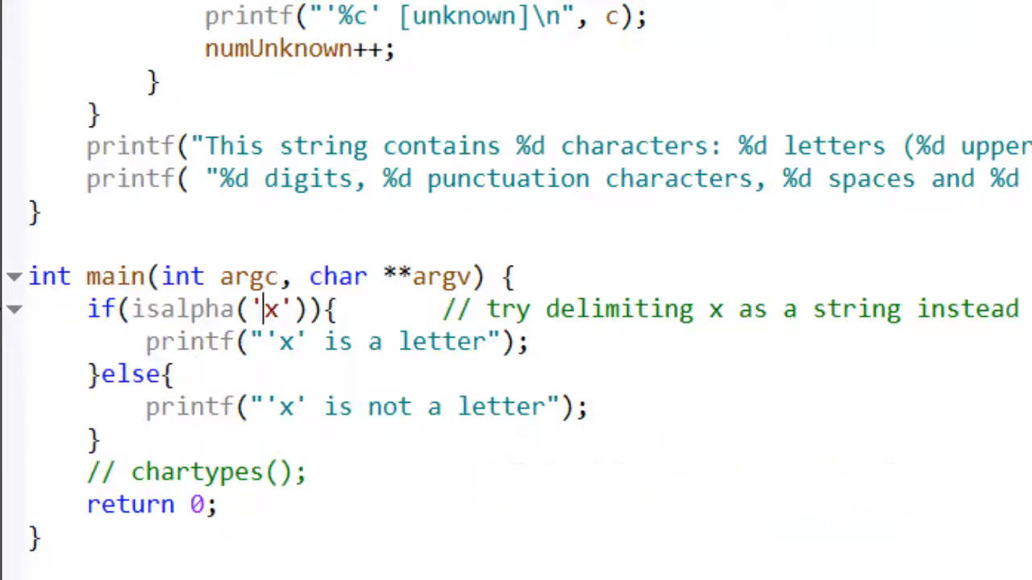
# Change isalpha('x') to isalpha("x") in main.c and save the file
pyautogui.doubleClick(271, 310)
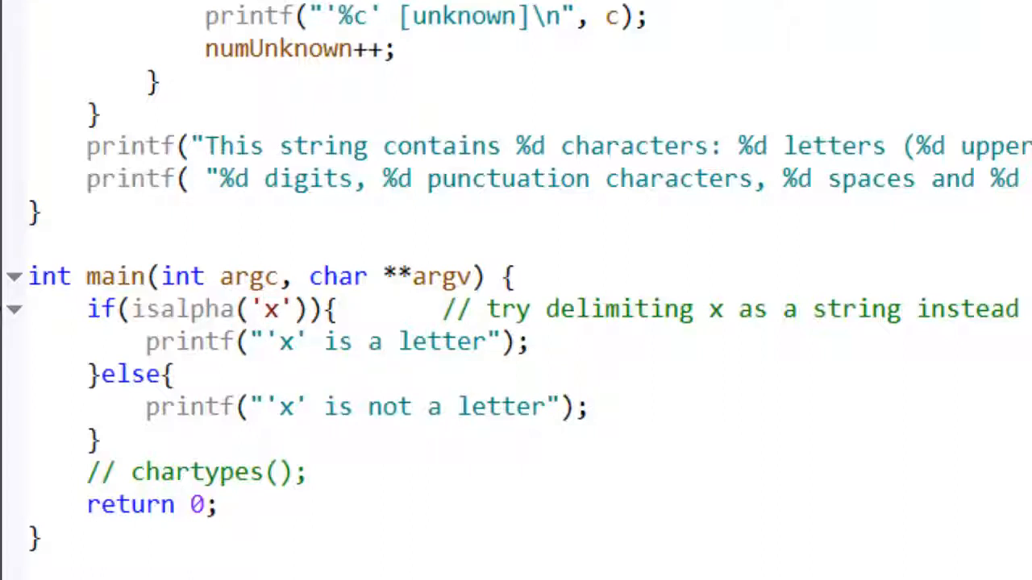
pyautogui.click(261, 309)
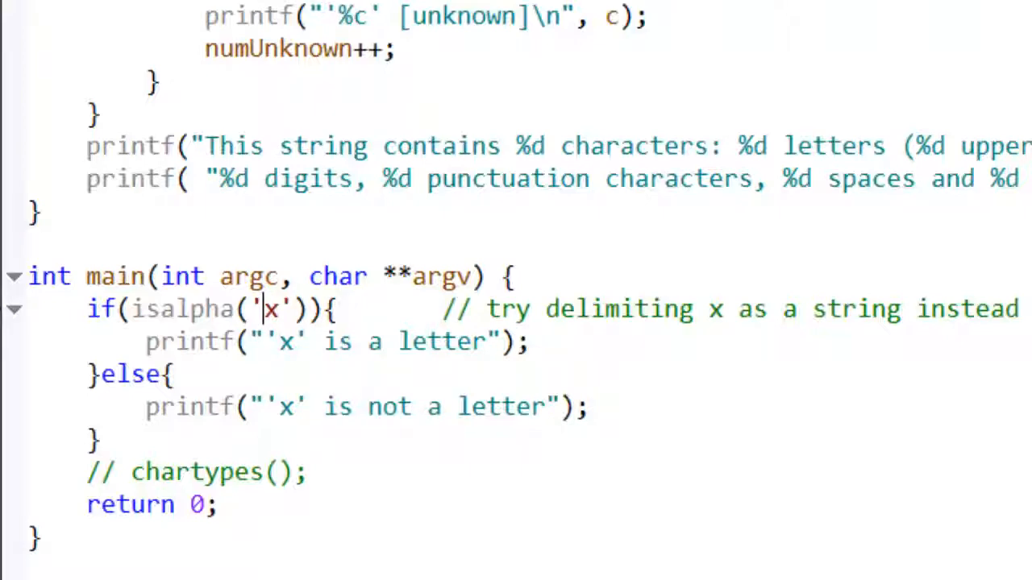
pyautogui.click(589, 406)
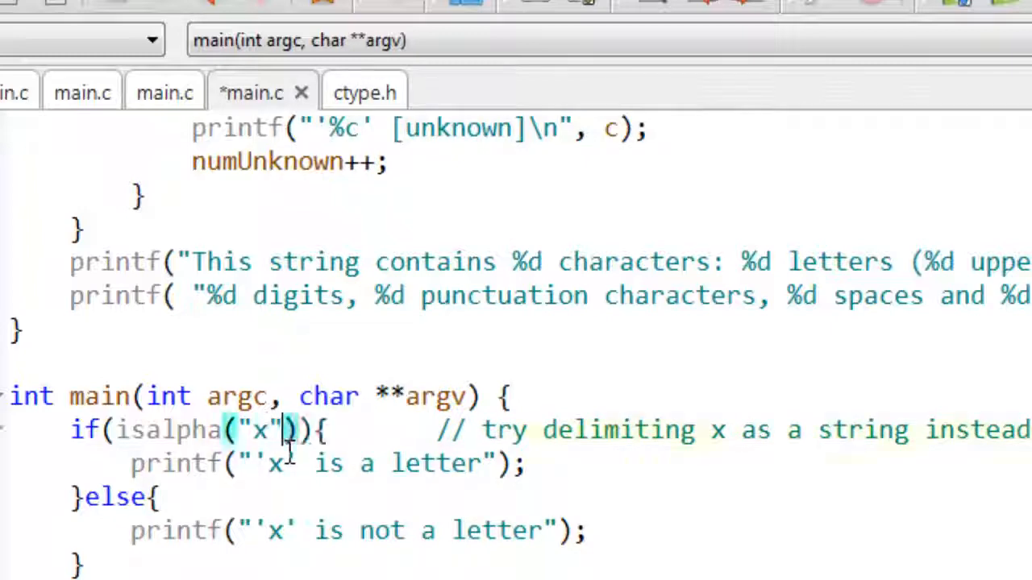
pyautogui.press('ctrl+s')
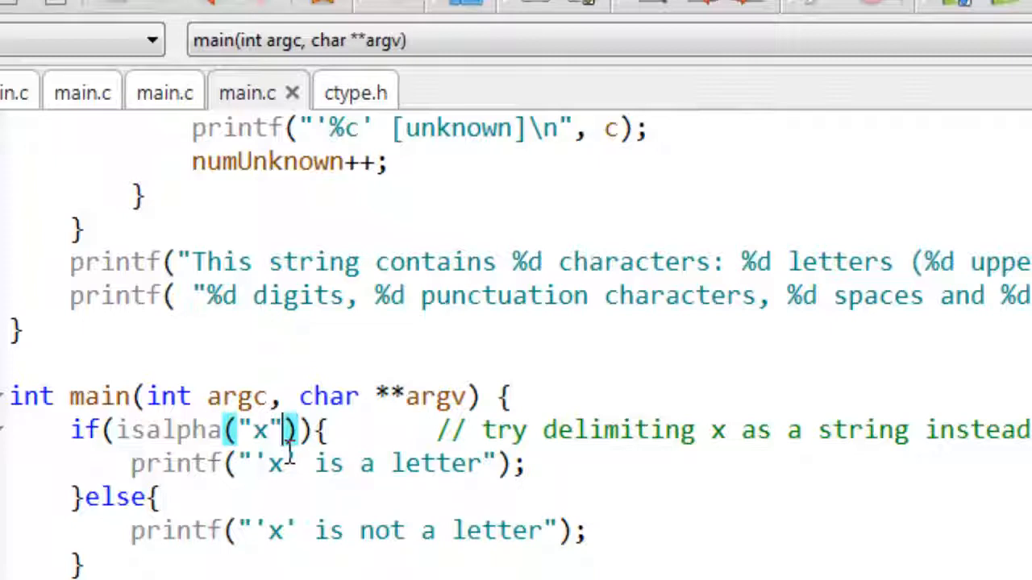